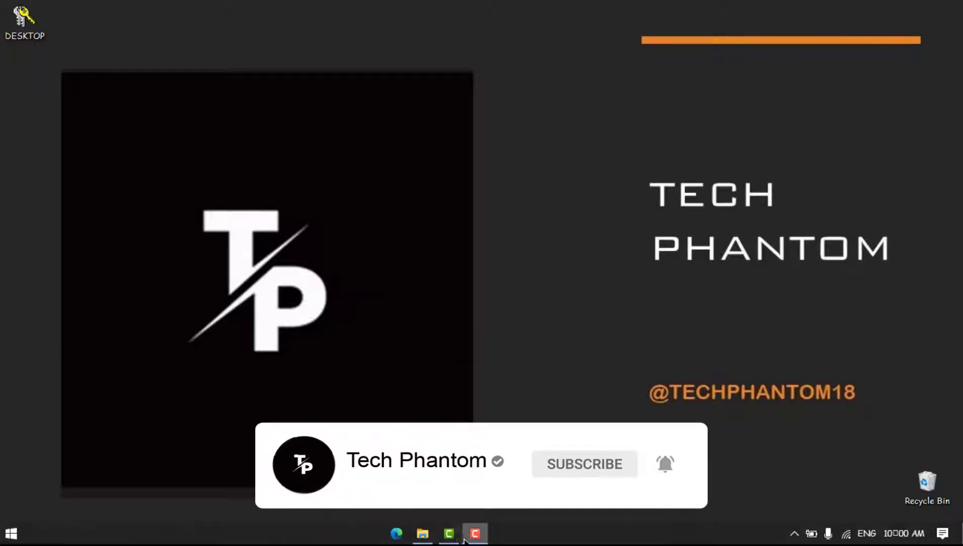
- Import Poco 1.mp4 from the LG XBOOM folder into Camtasia's media bin
{"action": "left_click", "coordinate": [472, 533]}
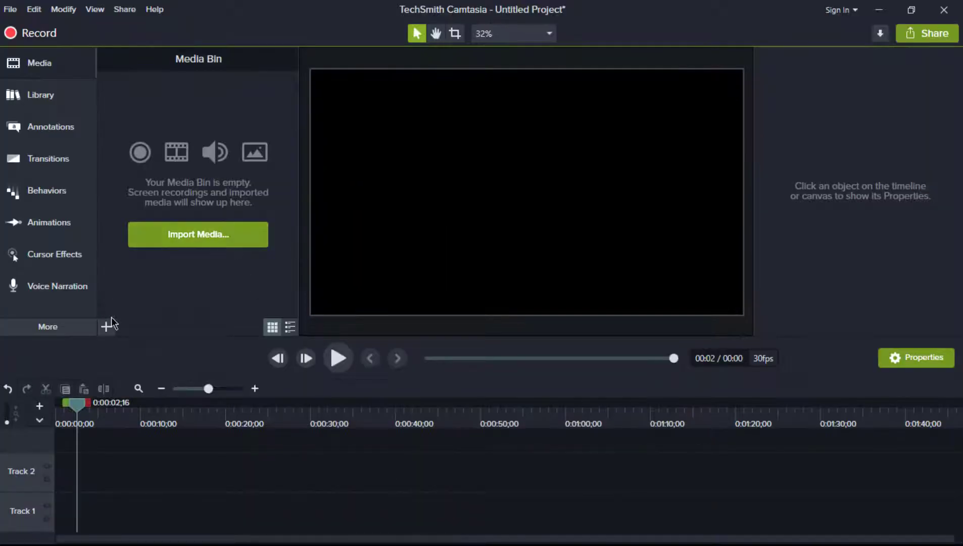
{"action": "left_click", "coordinate": [198, 234]}
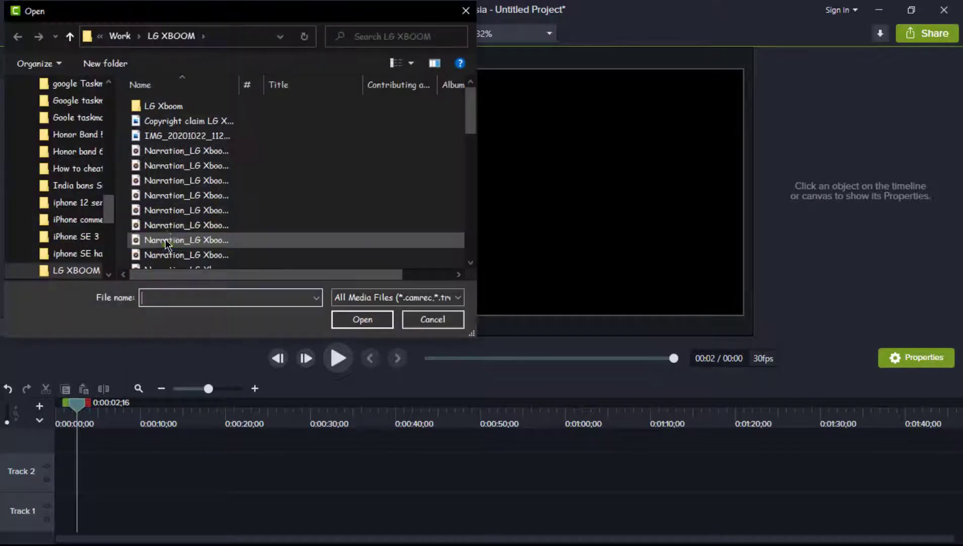
{"action": "scroll", "scroll_direction": "down", "scroll_amount": 3}
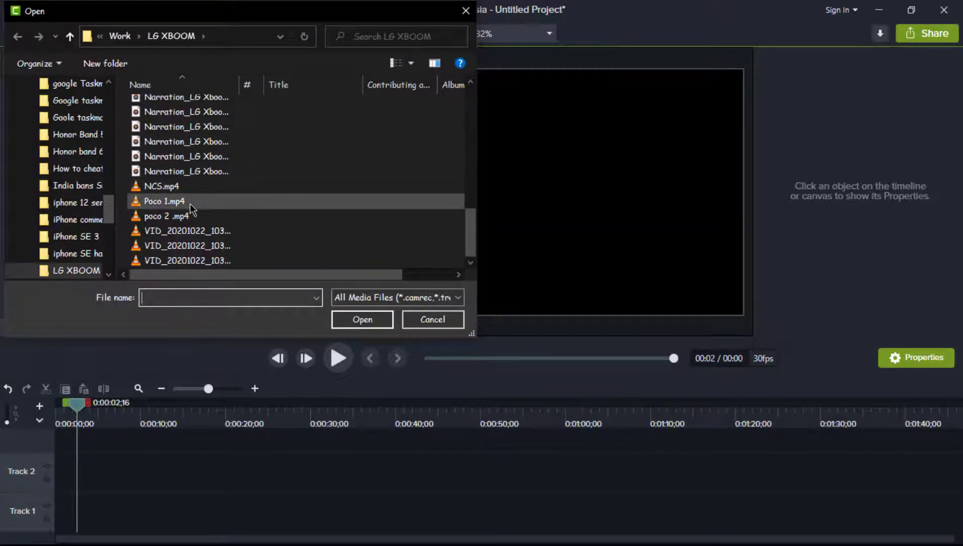
{"action": "double_click", "coordinate": [163, 201]}
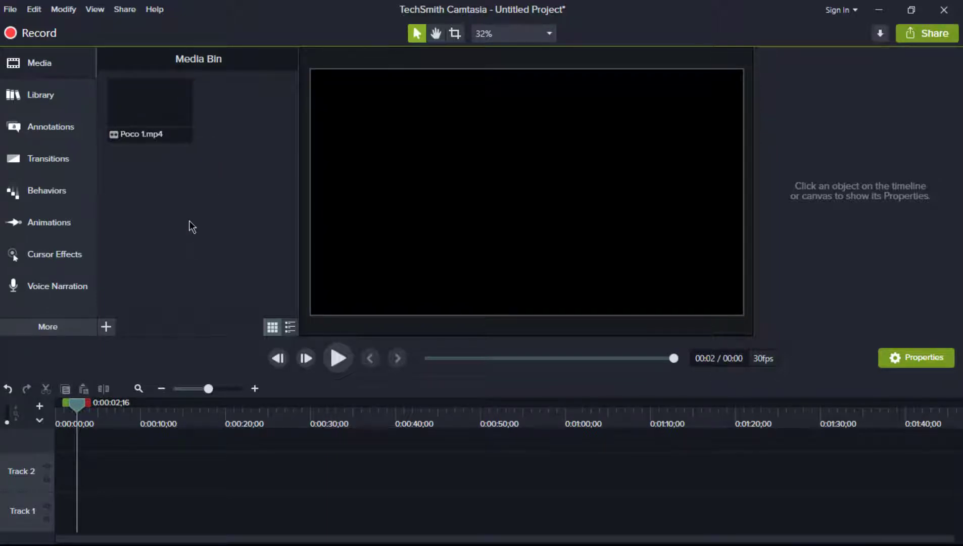
{"action": "mouse_move", "coordinate": [161, 152]}
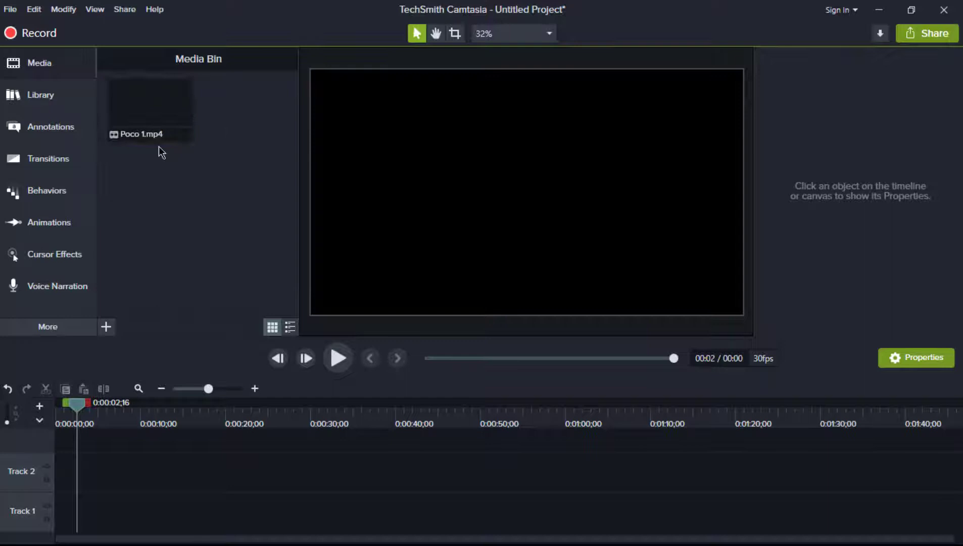
- Place the Poco 1 clip on Track 2 and scrub to about 1:17, showing a black canvas
{"action": "left_click_drag", "start_coordinate": [149, 109], "coordinate": [80, 472]}
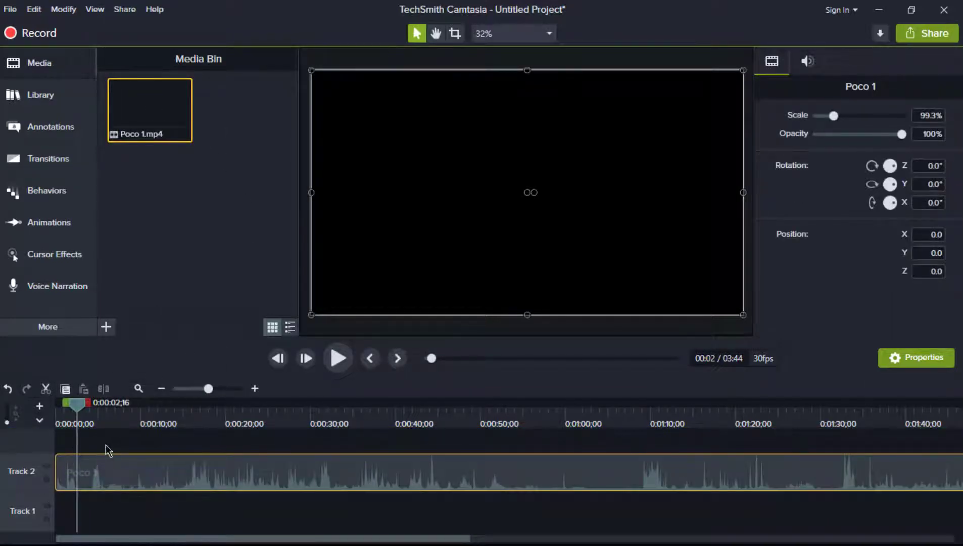
{"action": "left_click", "coordinate": [338, 358]}
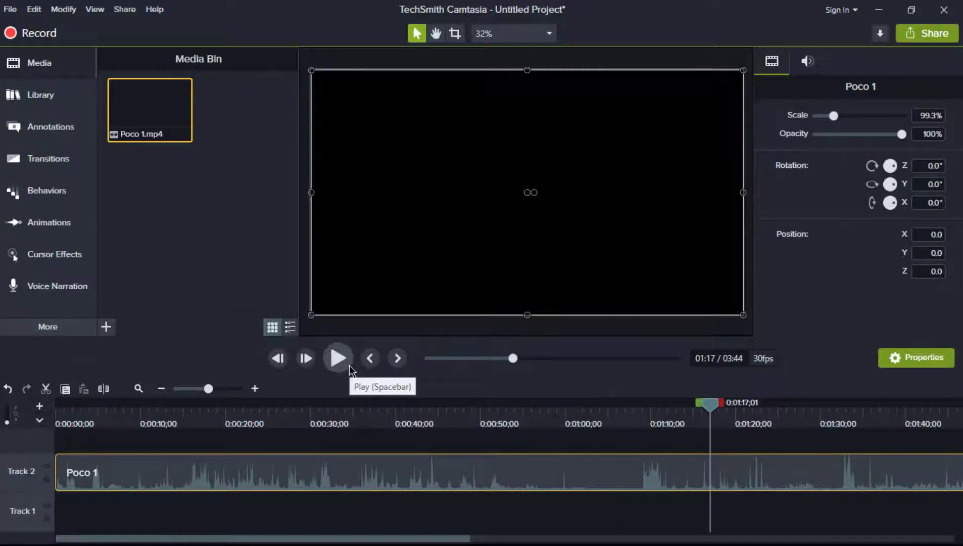
{"action": "mouse_move", "coordinate": [553, 356]}
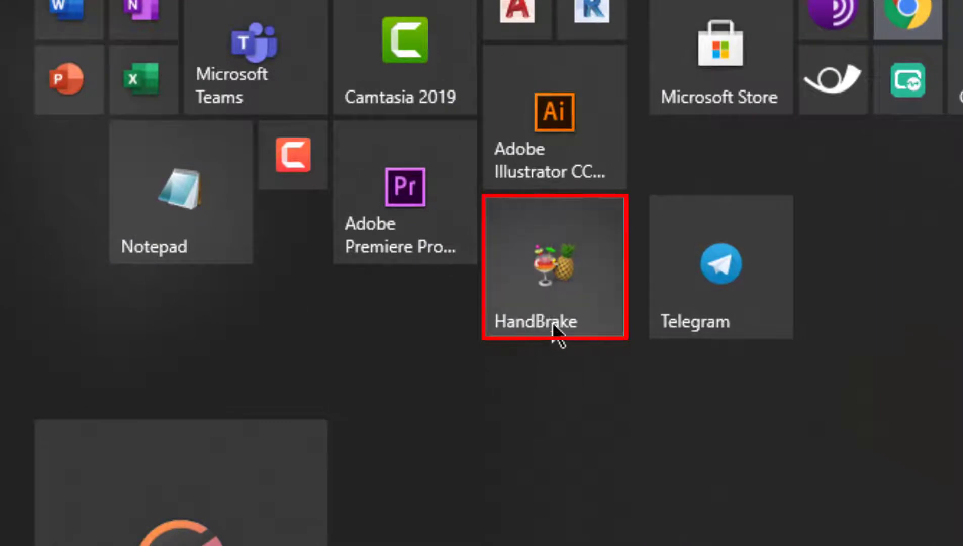
- Launch HandBrake from the Start menu with Poco 1 (3:44, 1920x1080) as source
{"action": "left_click", "coordinate": [555, 269]}
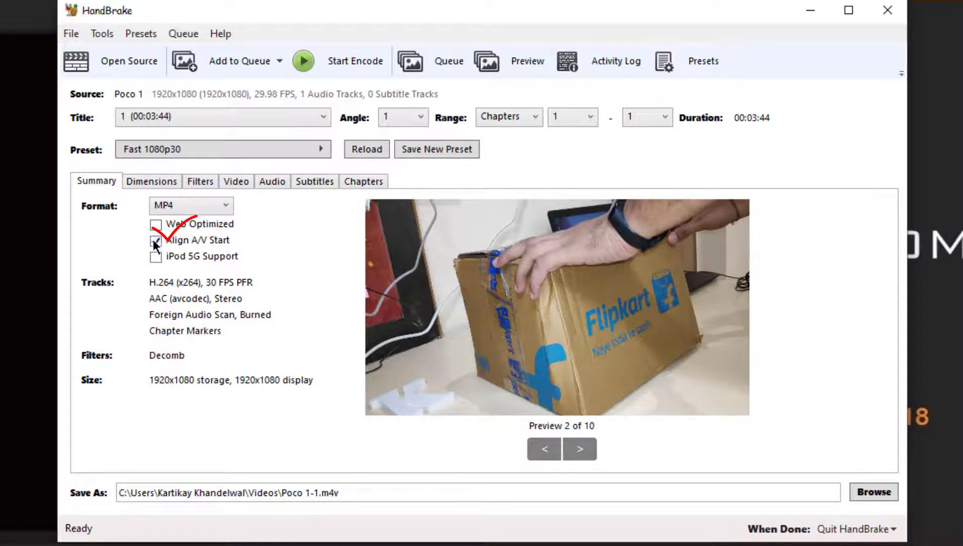
- Enable Align A/V Start and Web Optimized, and set the audio samplerate to 44.1
{"action": "left_click", "coordinate": [155, 224]}
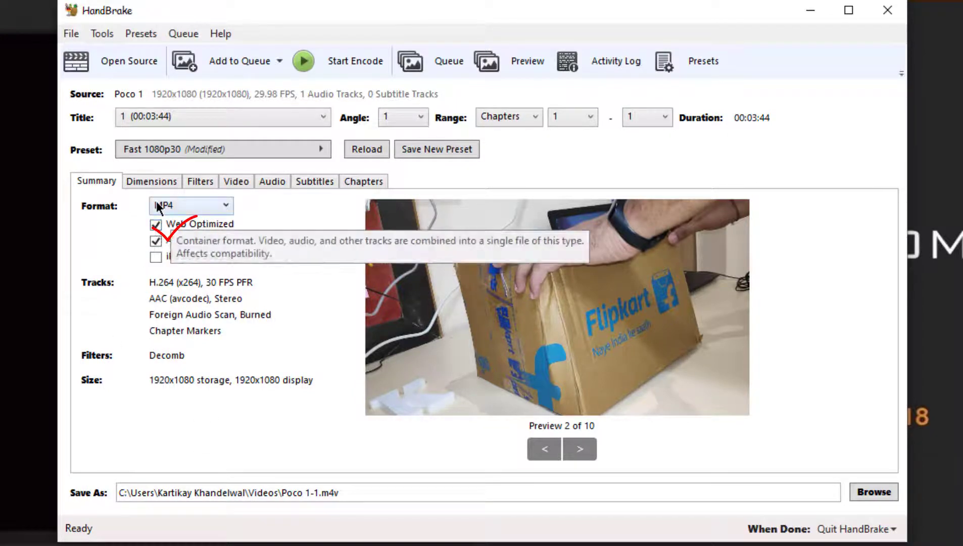
{"action": "left_click", "coordinate": [271, 181]}
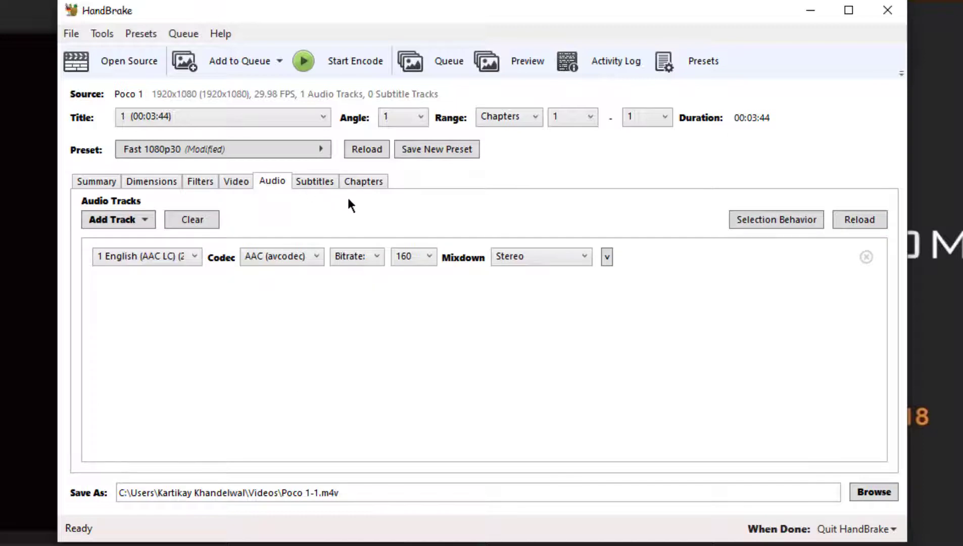
{"action": "left_click", "coordinate": [236, 181]}
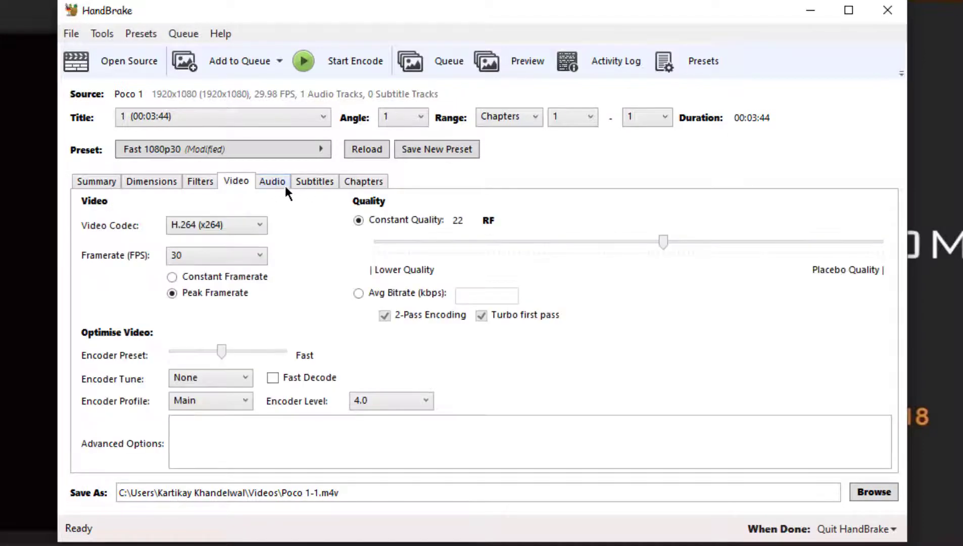
{"action": "left_click", "coordinate": [272, 181]}
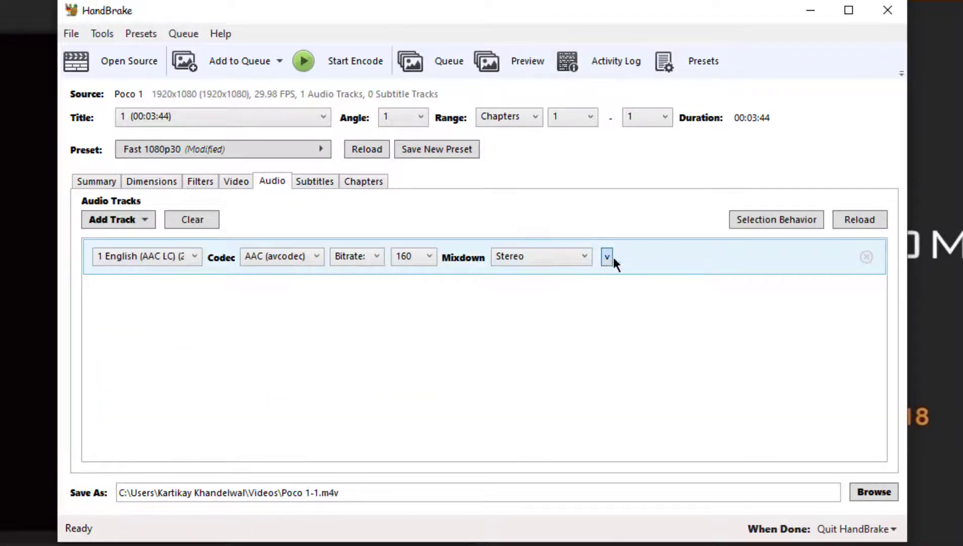
{"action": "left_click", "coordinate": [607, 257]}
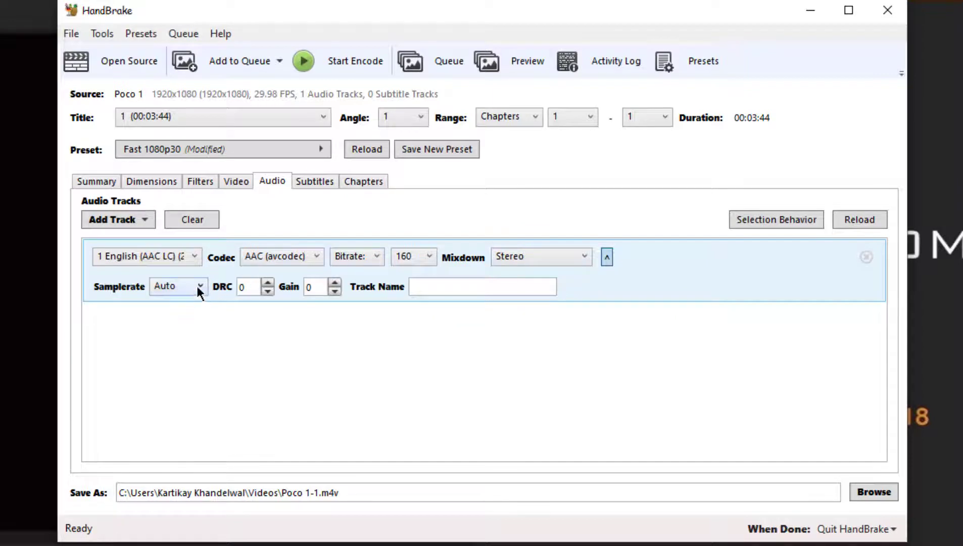
{"action": "left_click", "coordinate": [196, 286]}
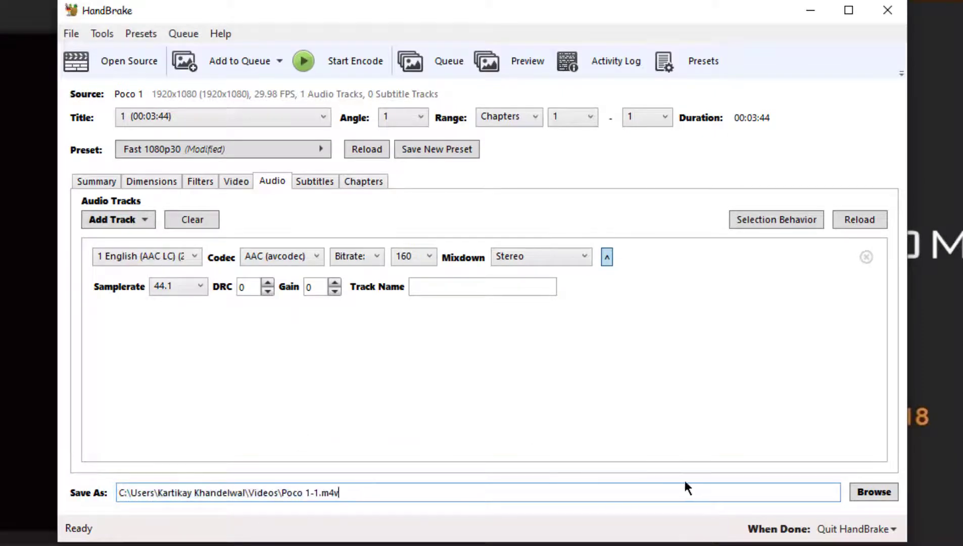
- Set the output destination to the Desktop as Poco 1-1.m4v
{"action": "left_click", "coordinate": [874, 492]}
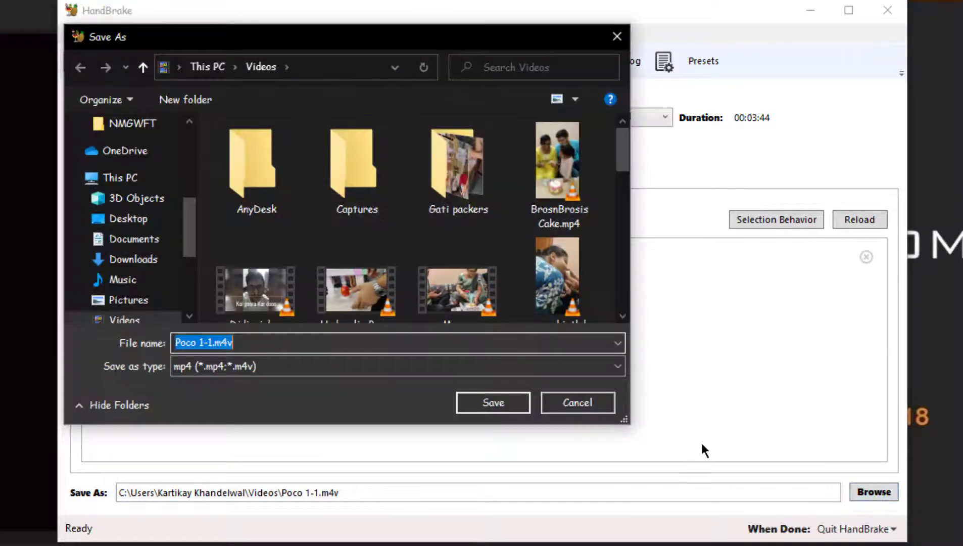
{"action": "left_click", "coordinate": [207, 67]}
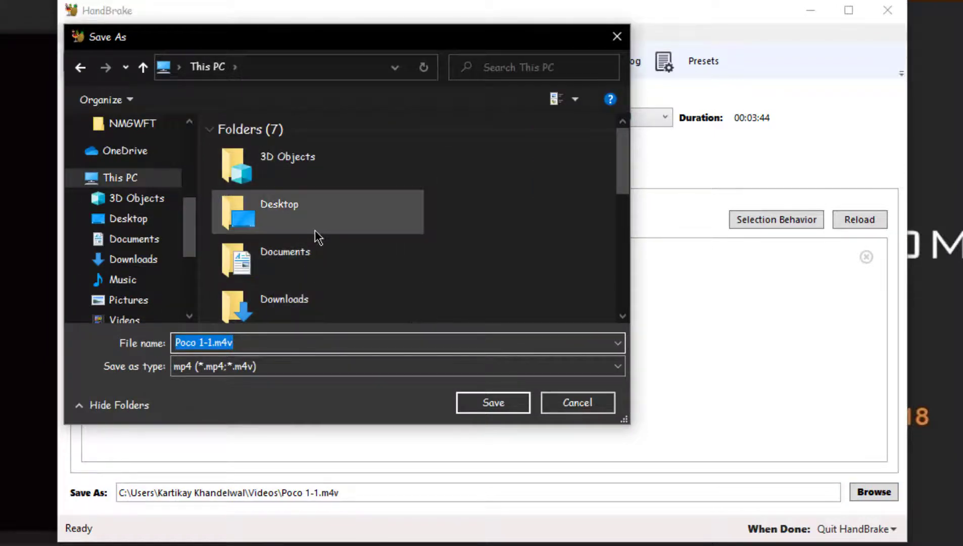
{"action": "double_click", "coordinate": [279, 209]}
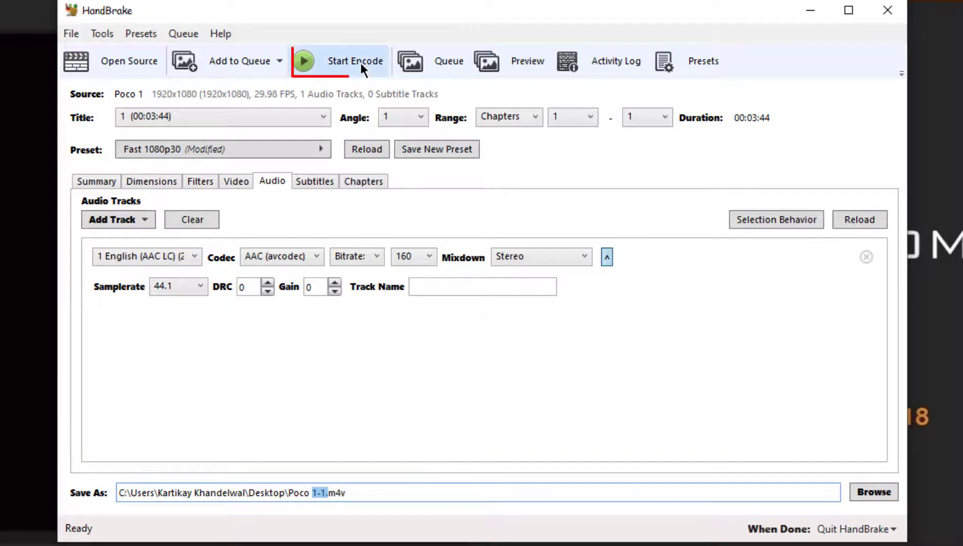
- Encode Poco 1-1.mp4 to the Desktop, then return to Camtasia
{"action": "left_click", "coordinate": [354, 61]}
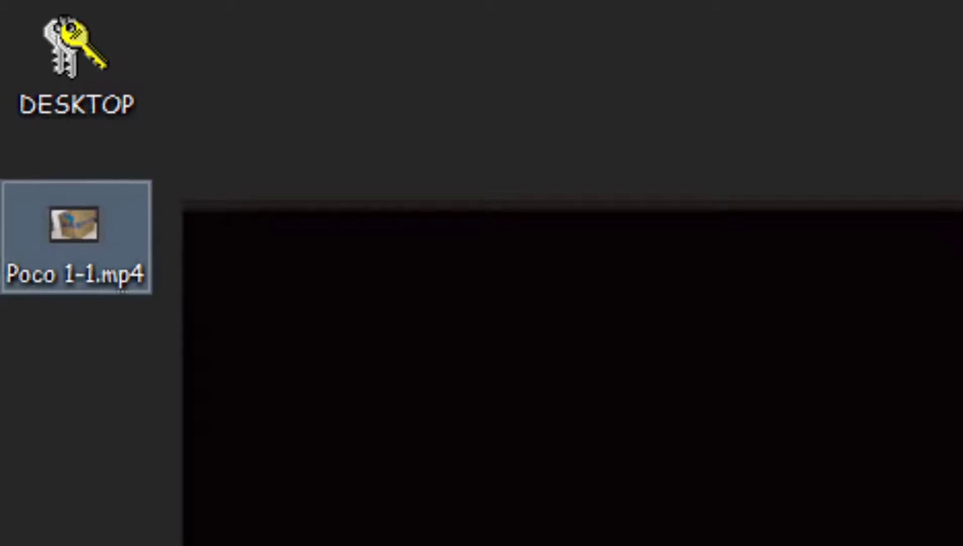
{"action": "key", "text": "Win+Tab"}
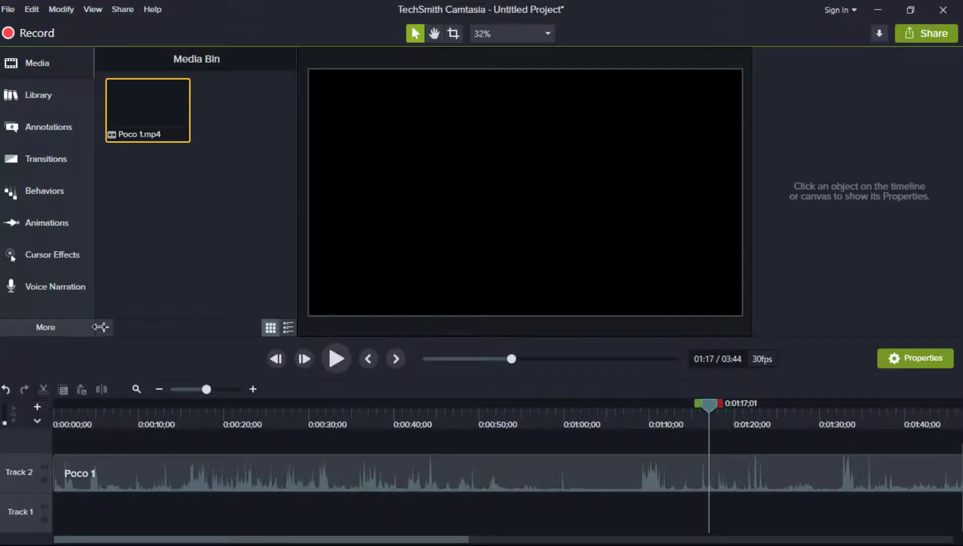
- Import the re-encoded Poco 1-1.mp4 into Camtasia's media bin
{"action": "left_click", "coordinate": [104, 327]}
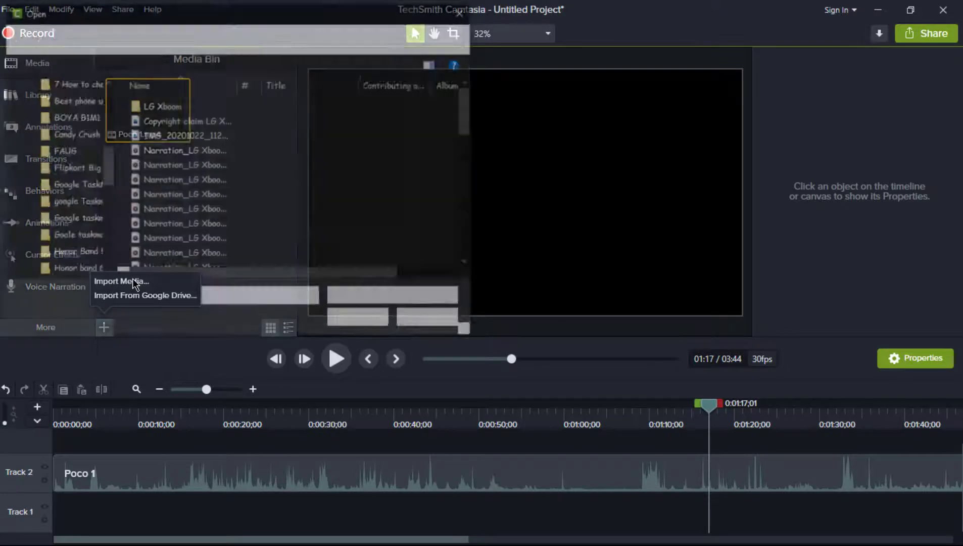
{"action": "left_click", "coordinate": [121, 281]}
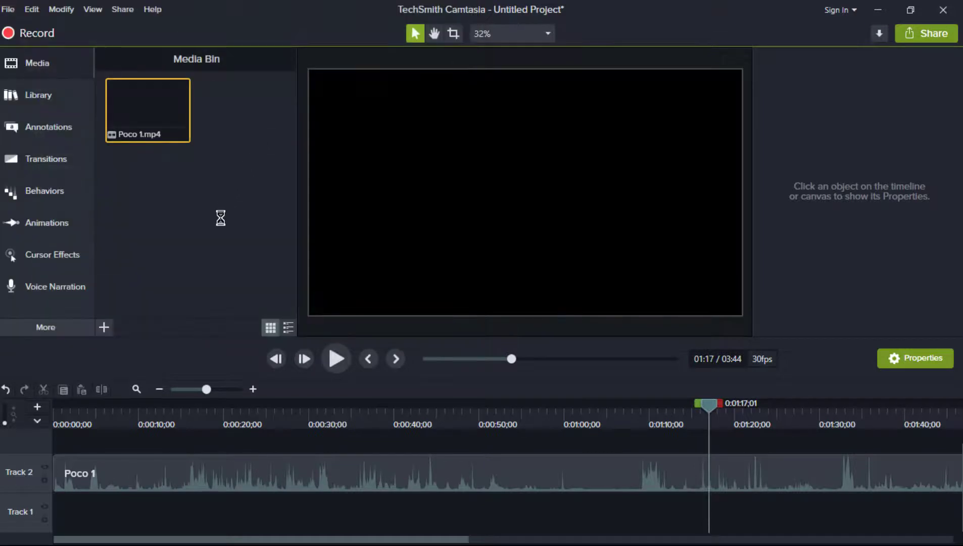
{"action": "left_click", "coordinate": [222, 478]}
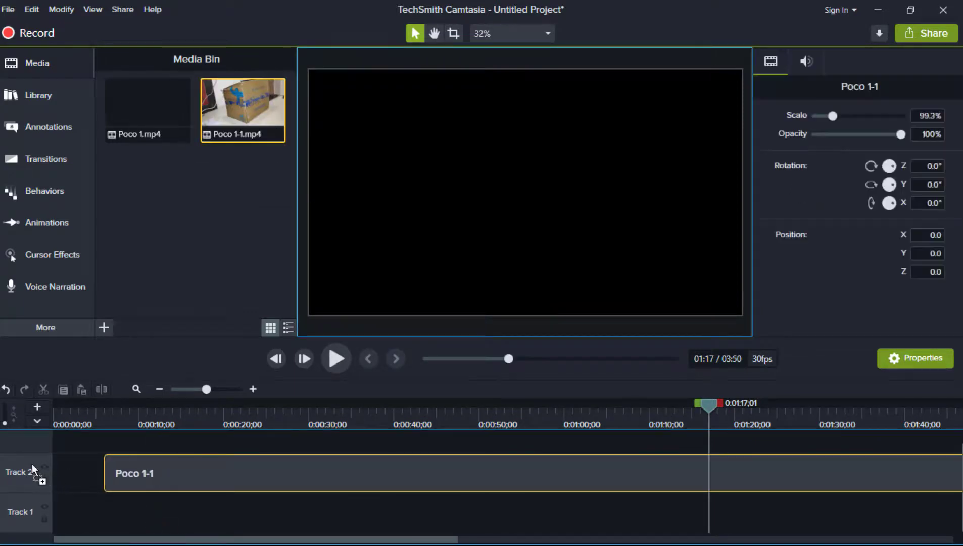
- Put Poco 1-1 on Track 2 and play it, confirming the LG XBOOM footage shows
{"action": "left_click", "coordinate": [146, 482]}
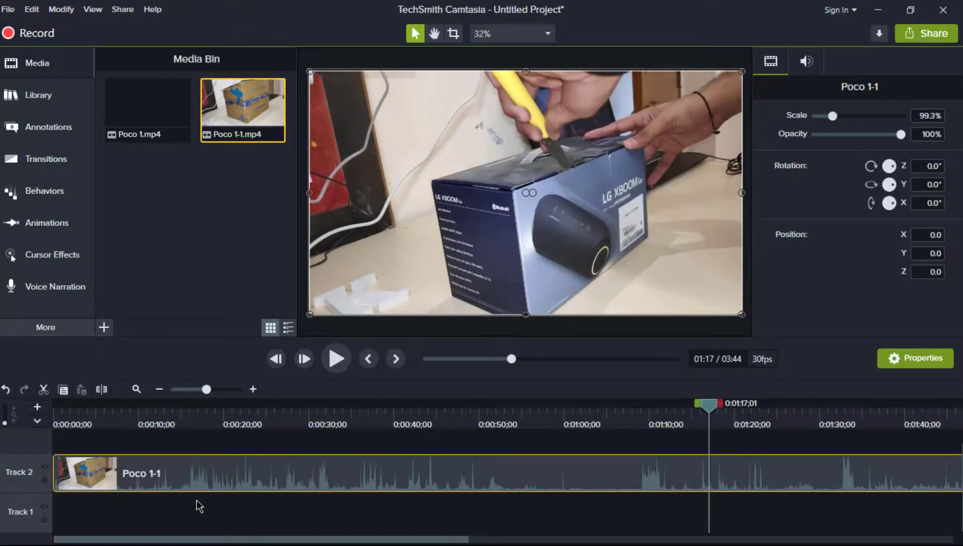
{"action": "left_click", "coordinate": [336, 359]}
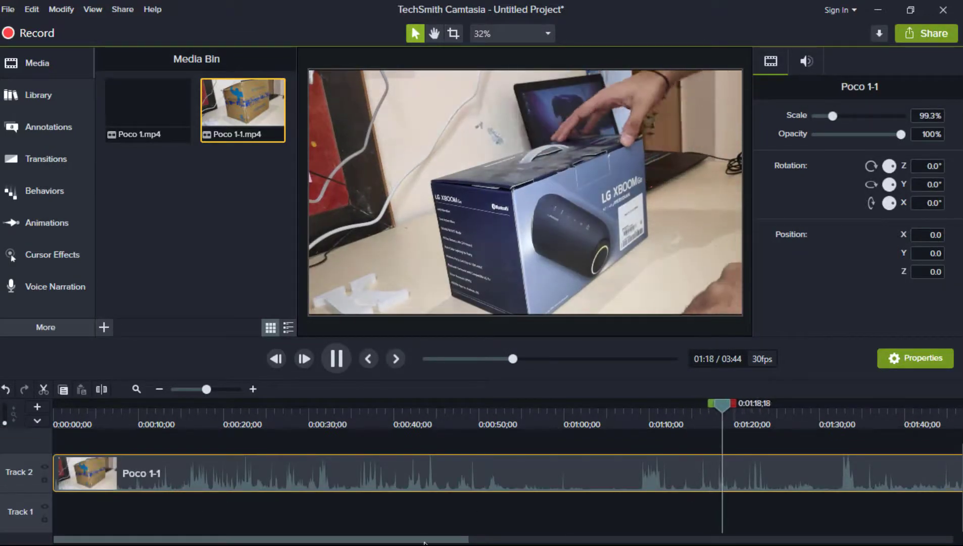